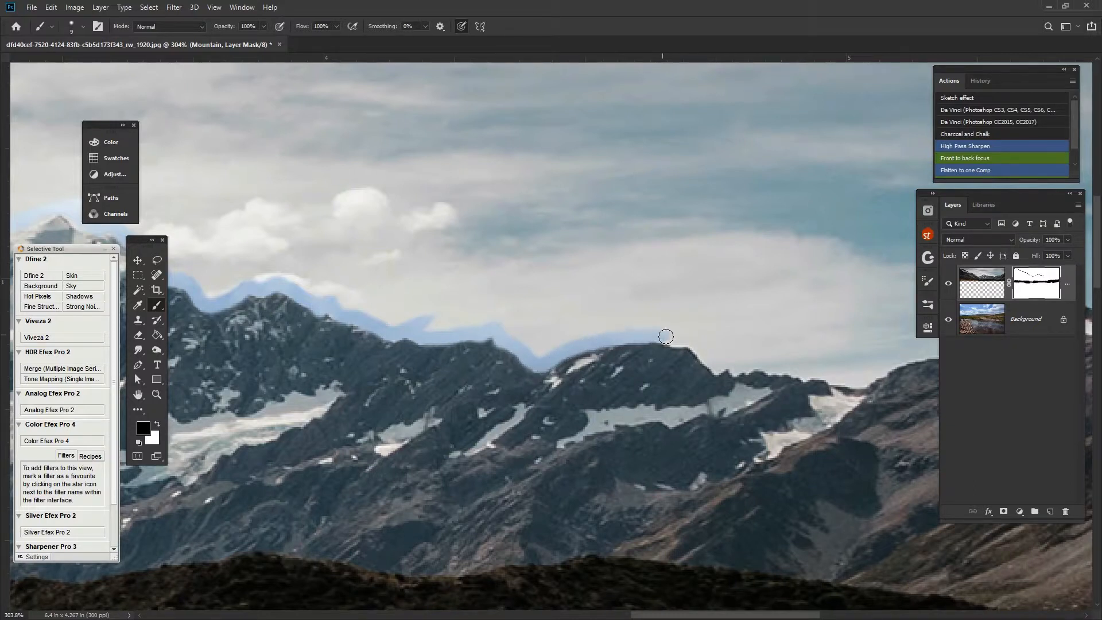
mouse_move(713, 364)
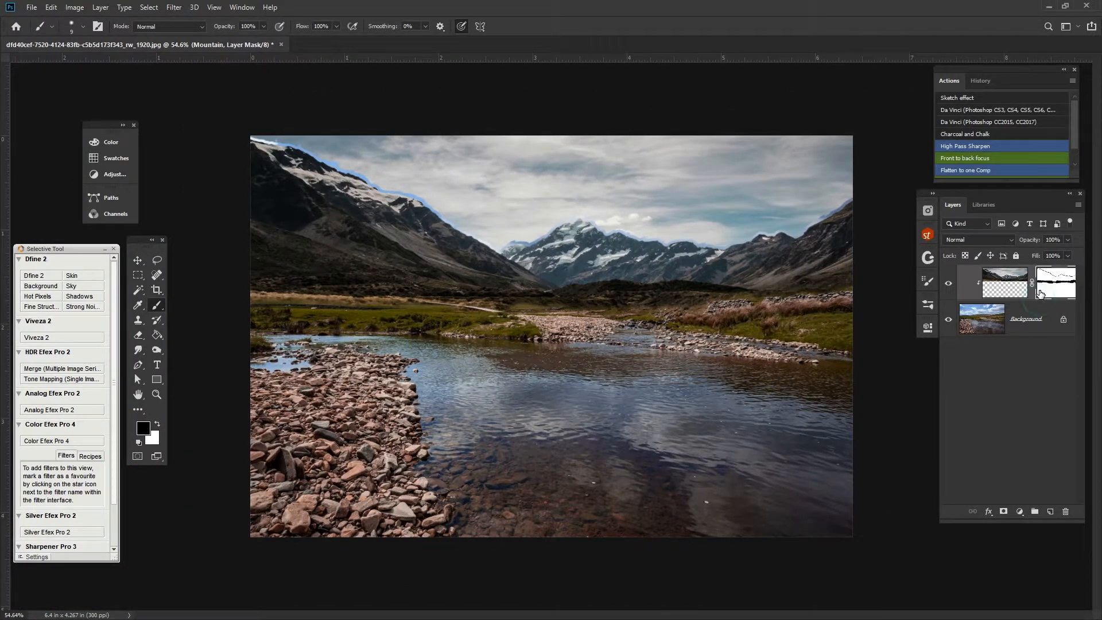
- Paint-bucket the sky above the ridgeline black in the Mountain mask, including the gap near the ridge
left_click(1055, 283)
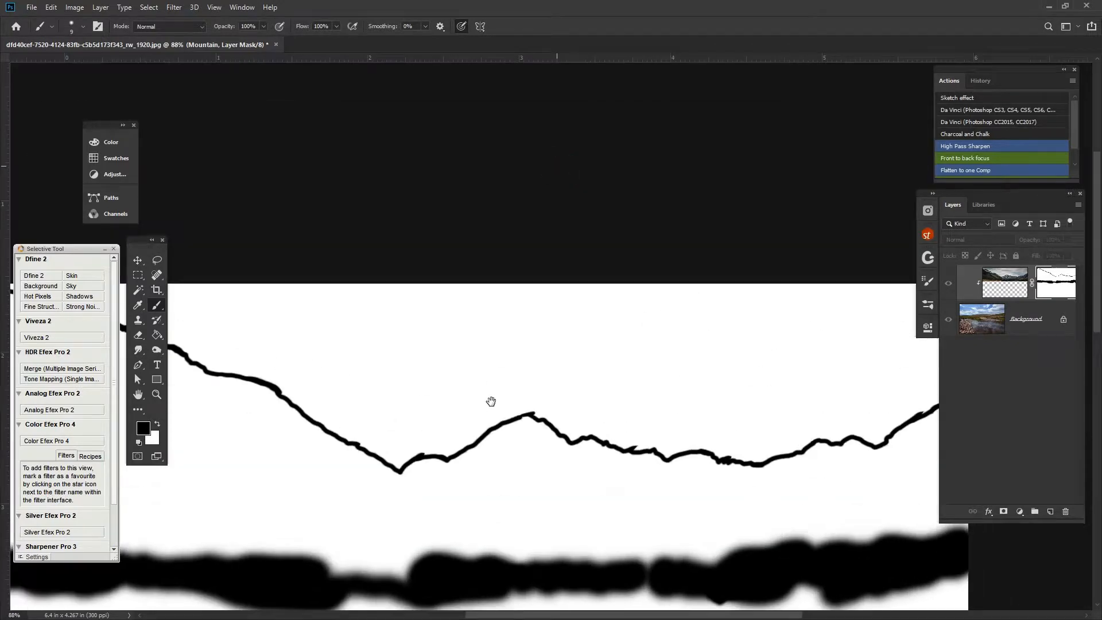
mouse_move(150, 343)
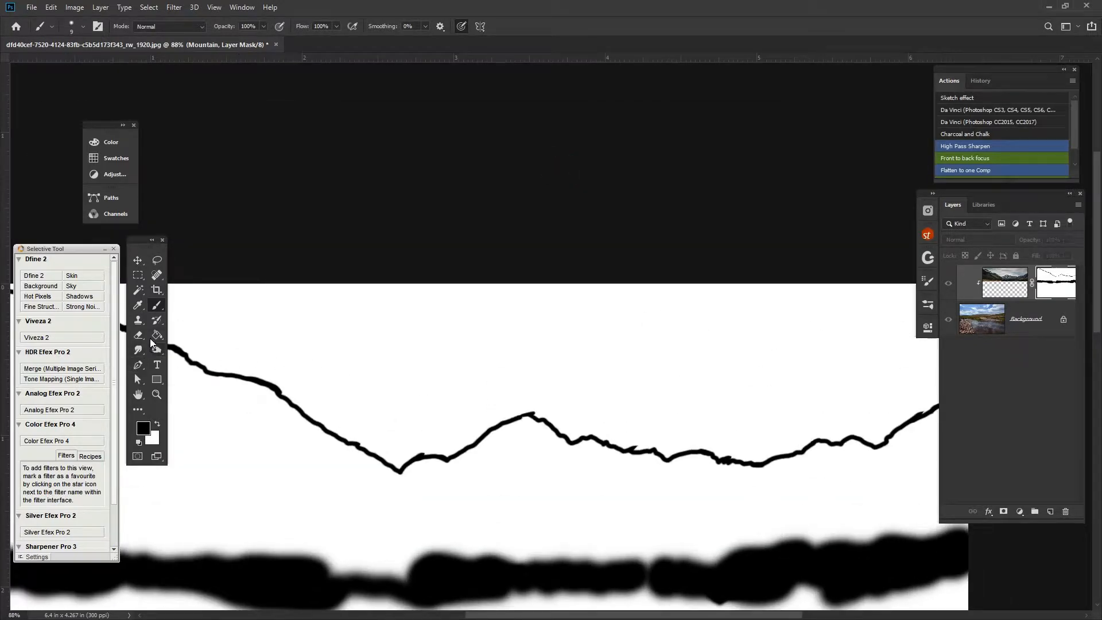
left_click(156, 335)
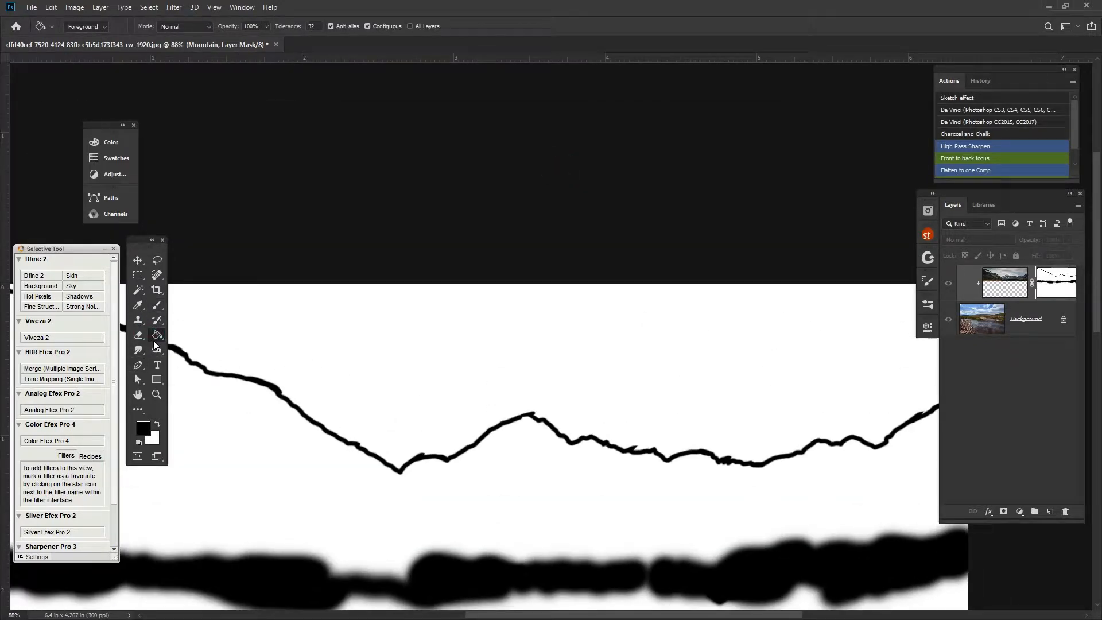
left_click(1055, 282)
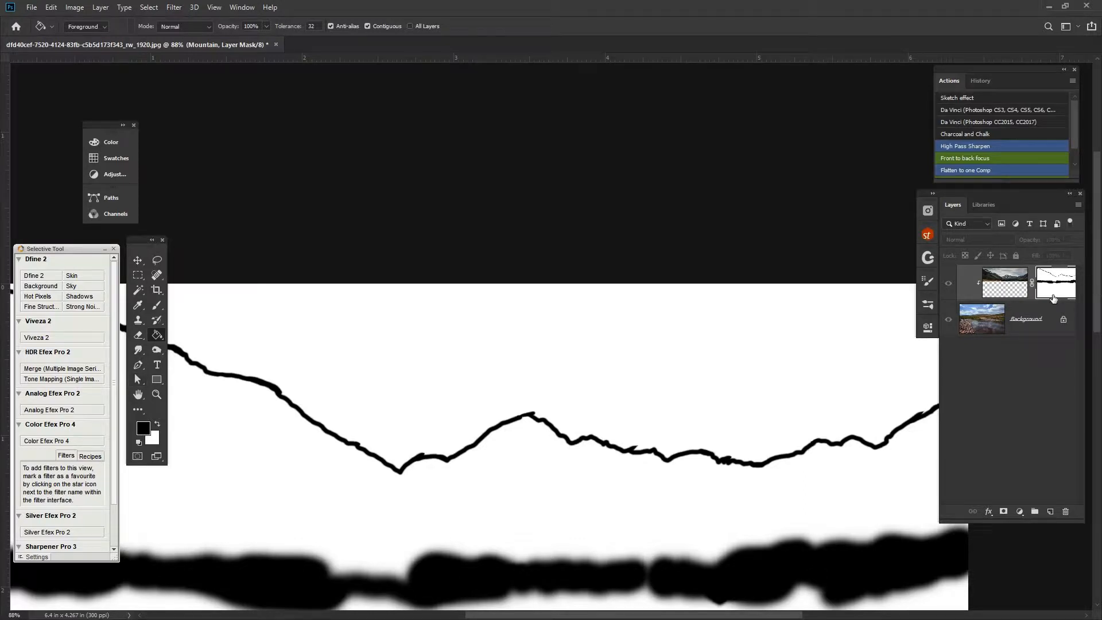
left_click(505, 441)
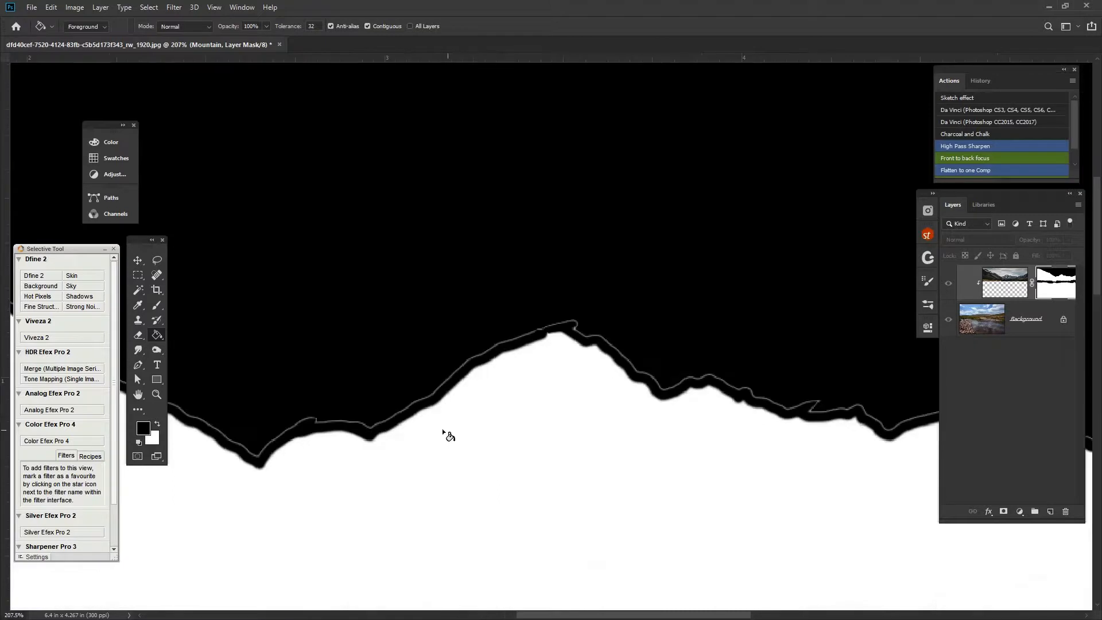
mouse_move(789, 358)
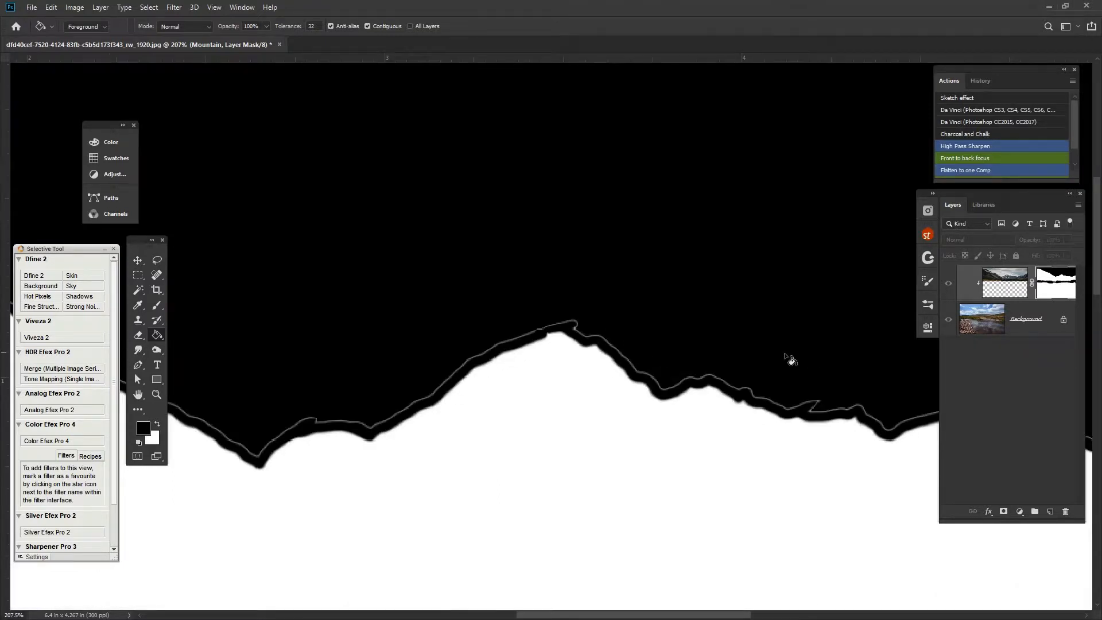
mouse_move(418, 386)
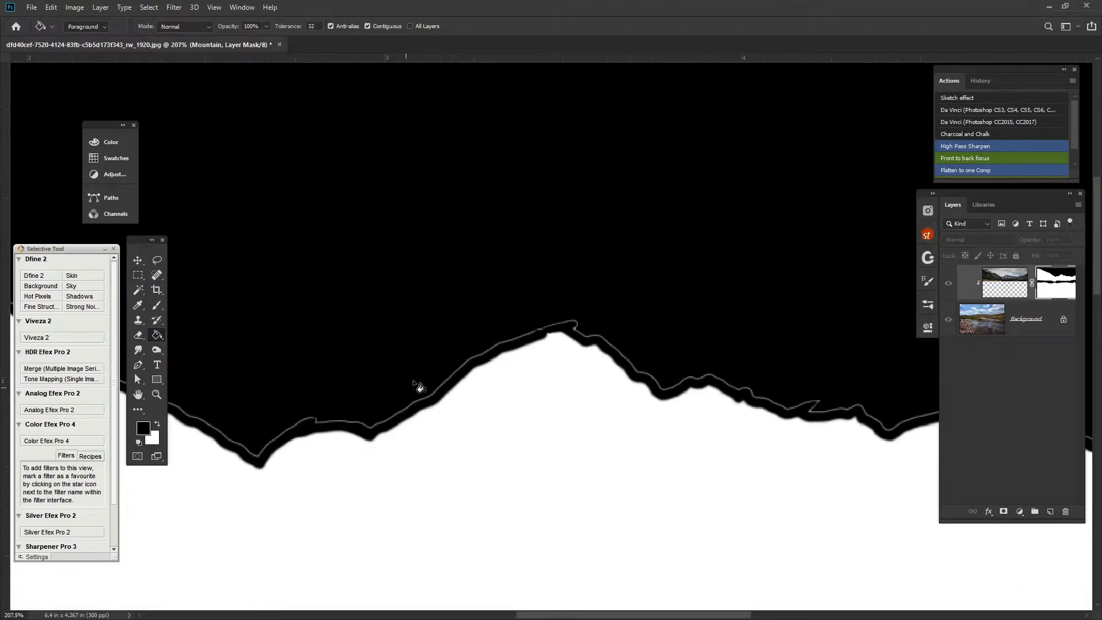
left_click(511, 173)
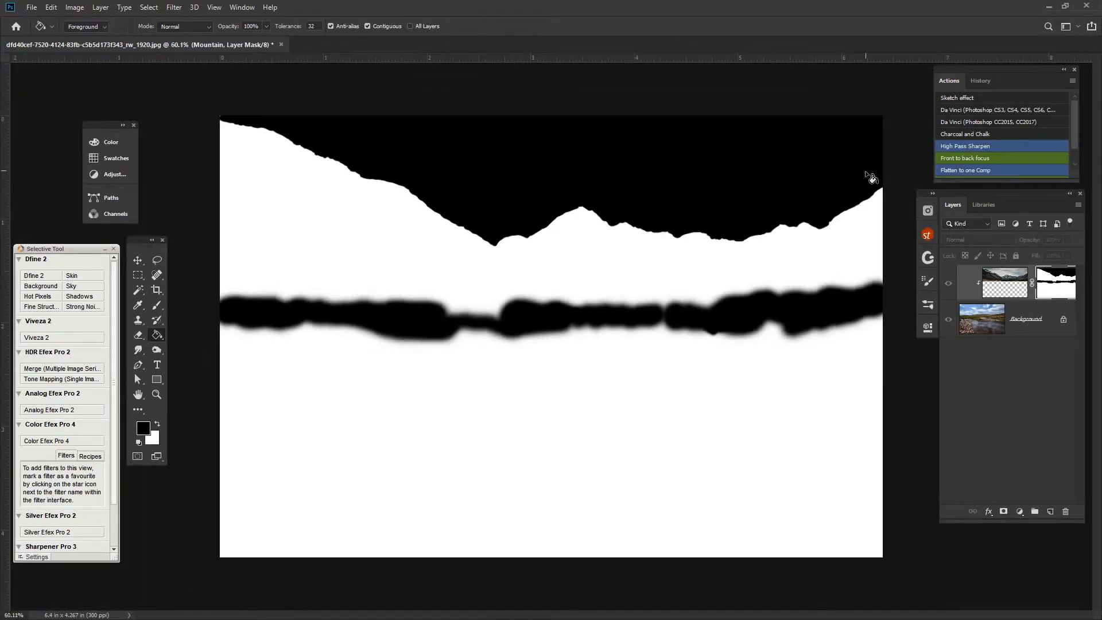
mouse_move(185, 118)
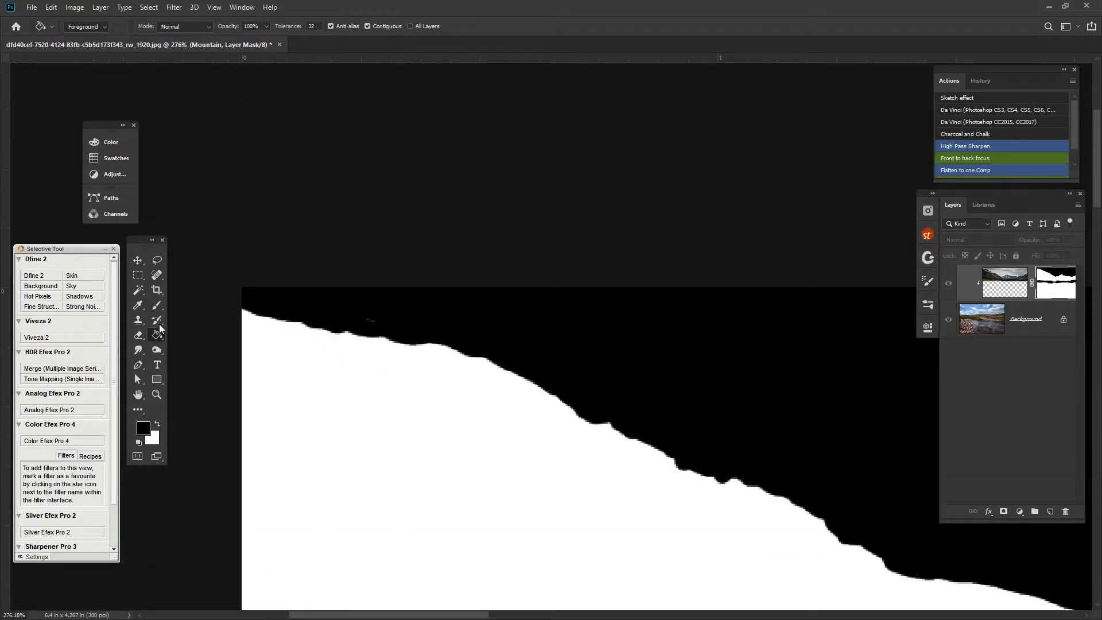
left_click(138, 305)
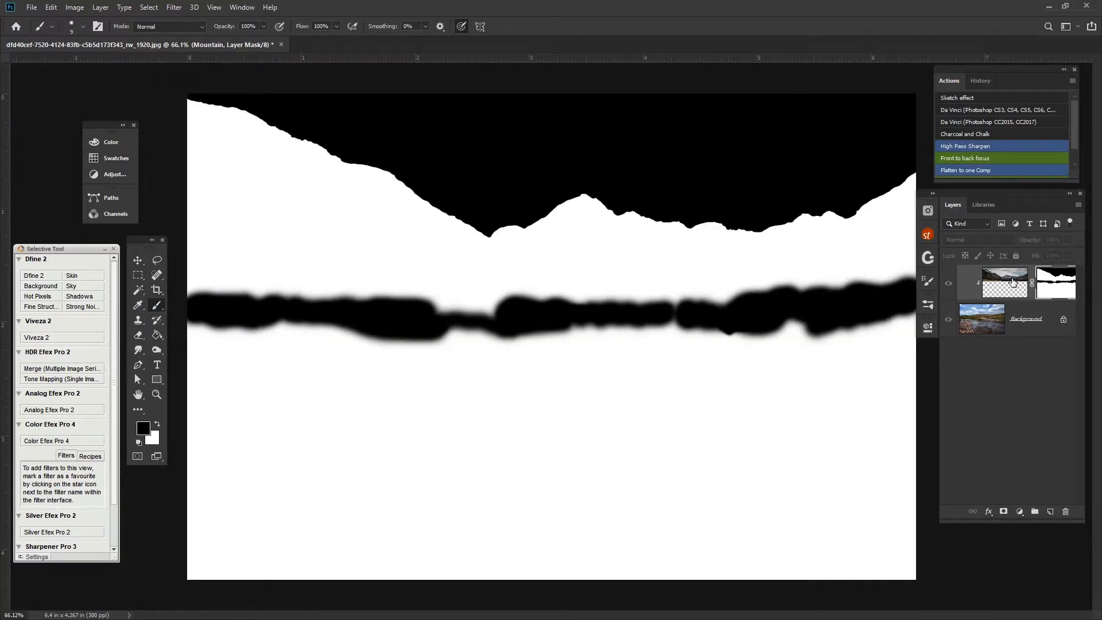
left_click(1003, 282)
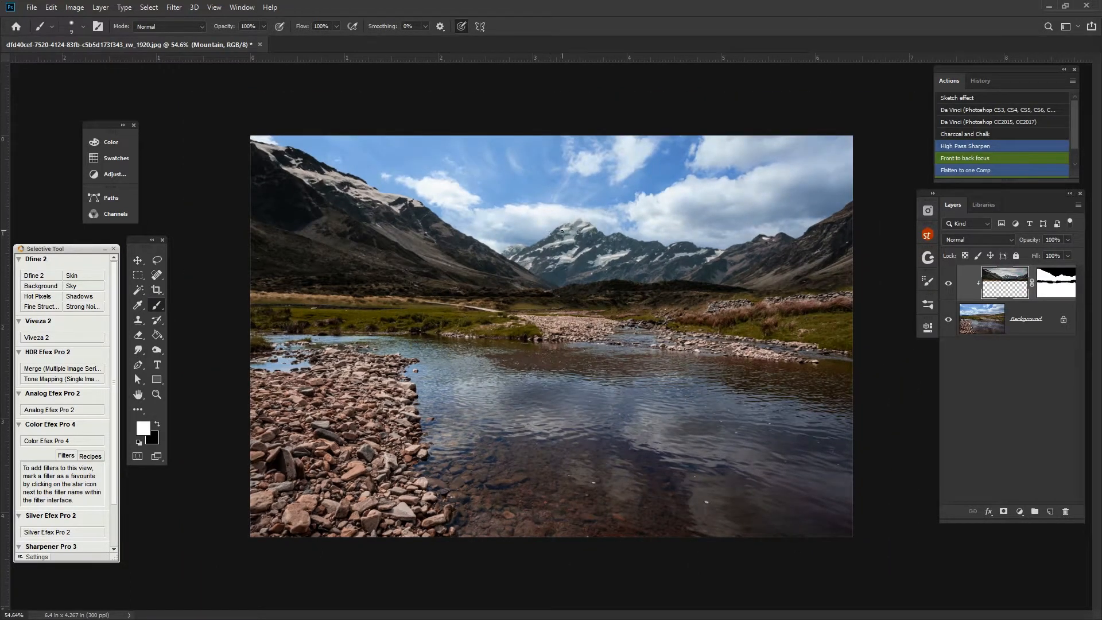
- Toggle the Mountain layer's visibility off and on, then release its clipping mask
left_click(947, 286)
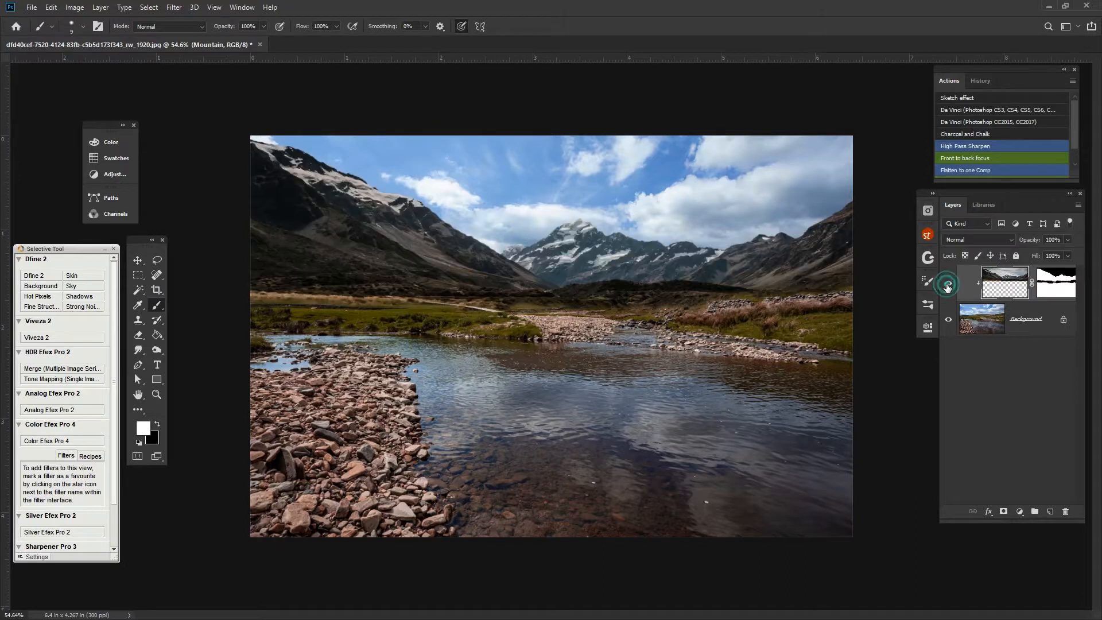
left_click(947, 282)
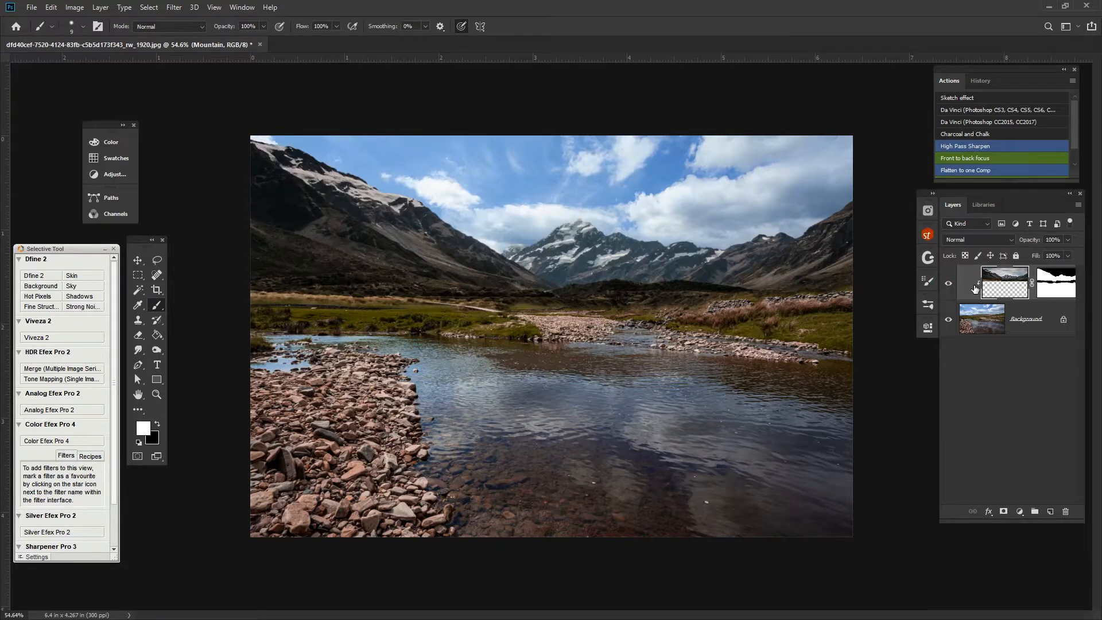
right_click(1004, 283)
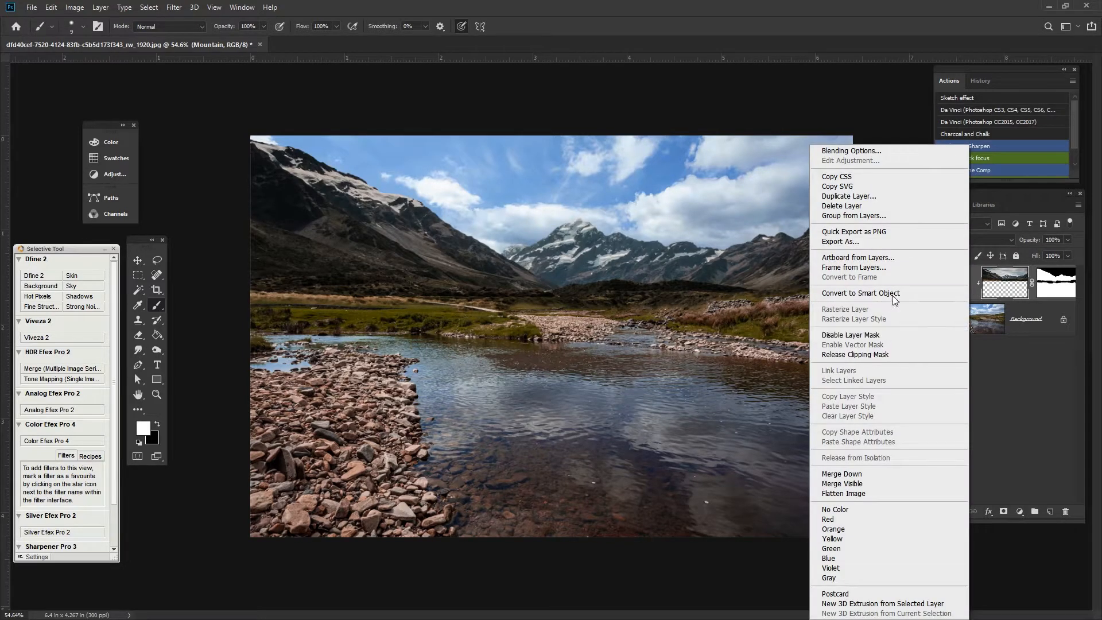
mouse_move(872, 365)
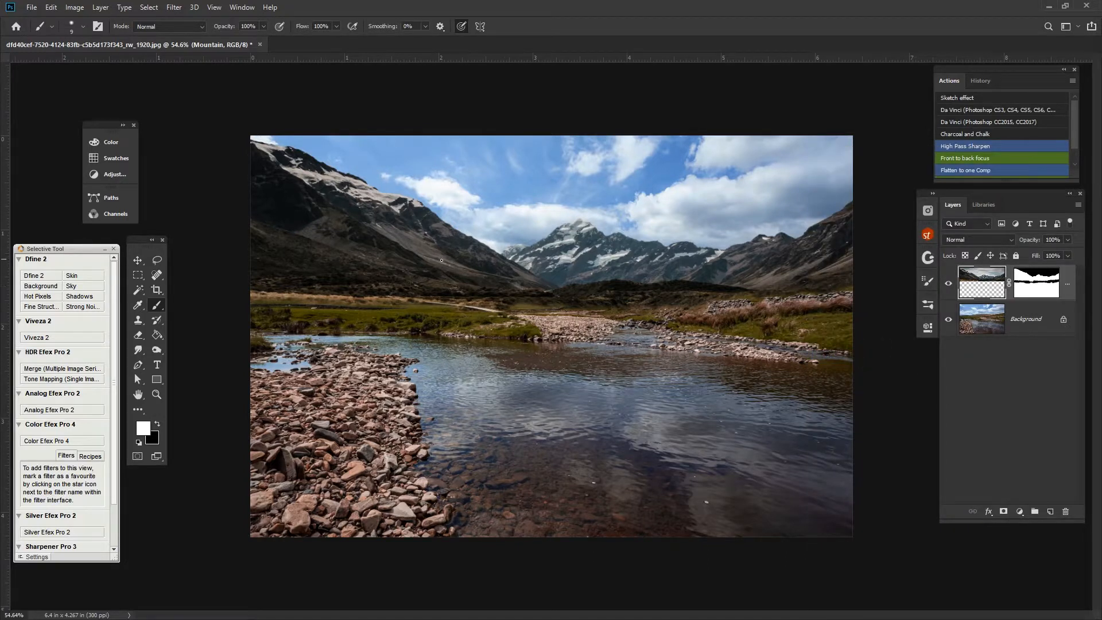
mouse_move(608, 277)
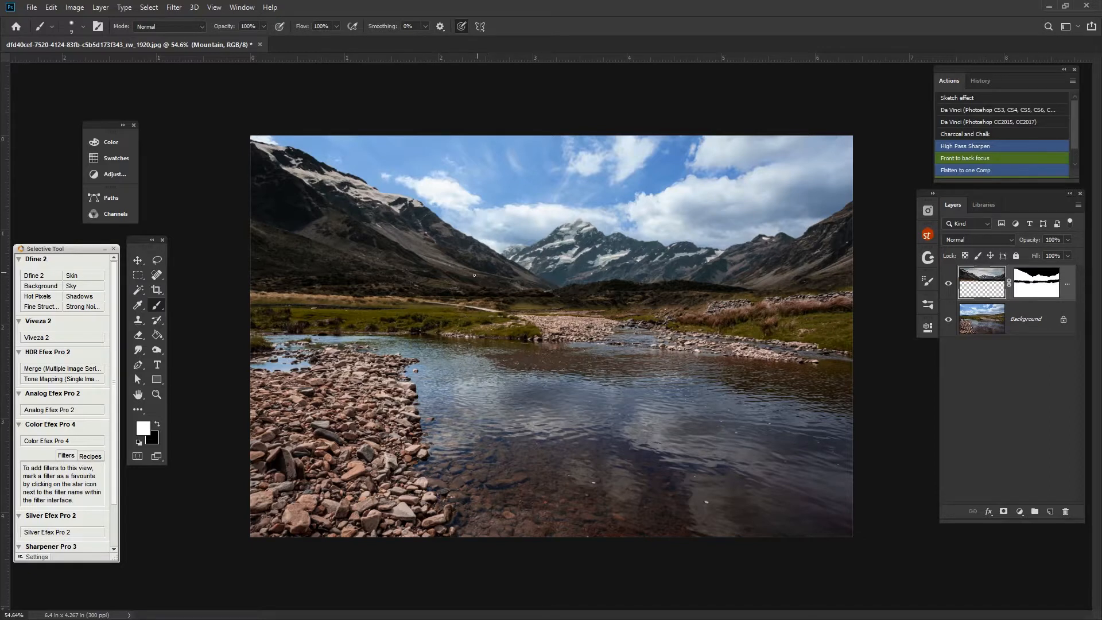
mouse_move(507, 339)
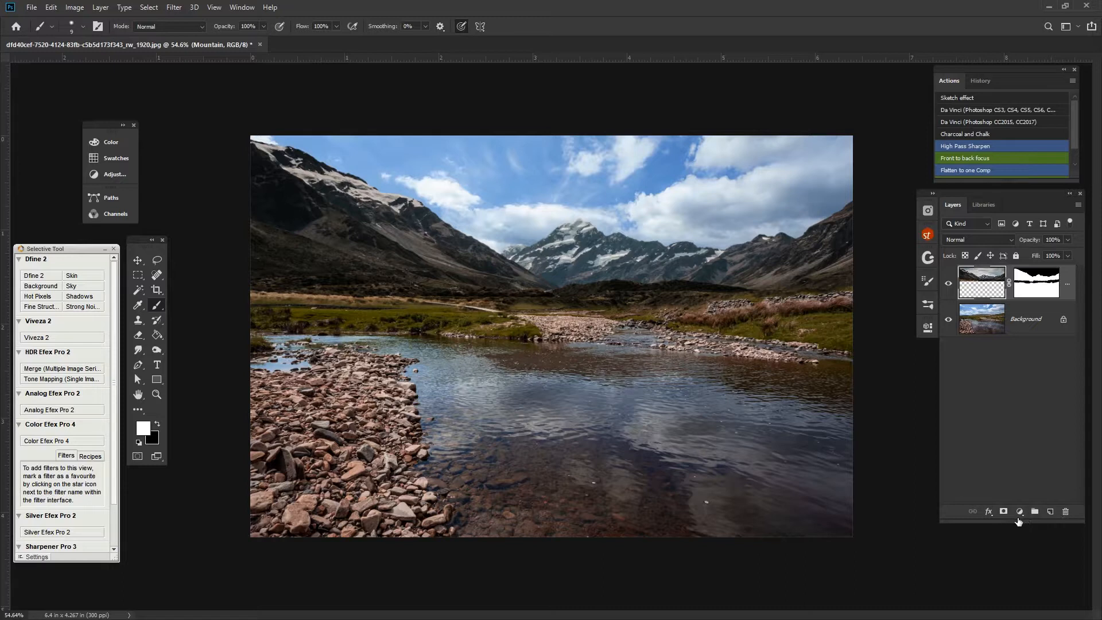
- Add a Color Balance adjustment with midtones -1, -18, -27 and toggle it to compare
left_click(1003, 511)
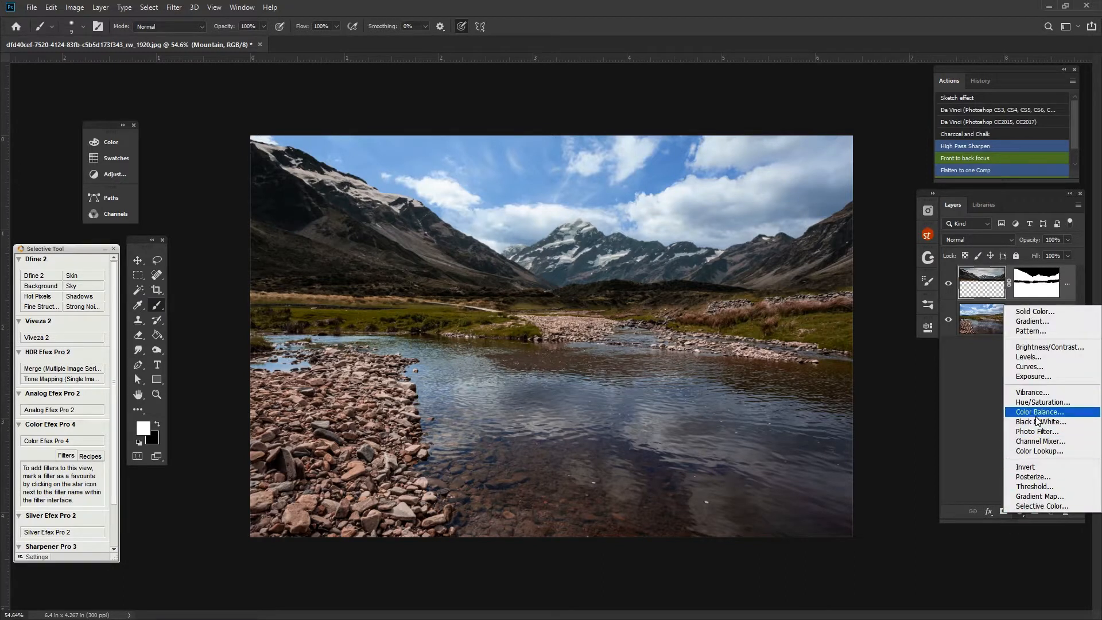
left_click(1039, 411)
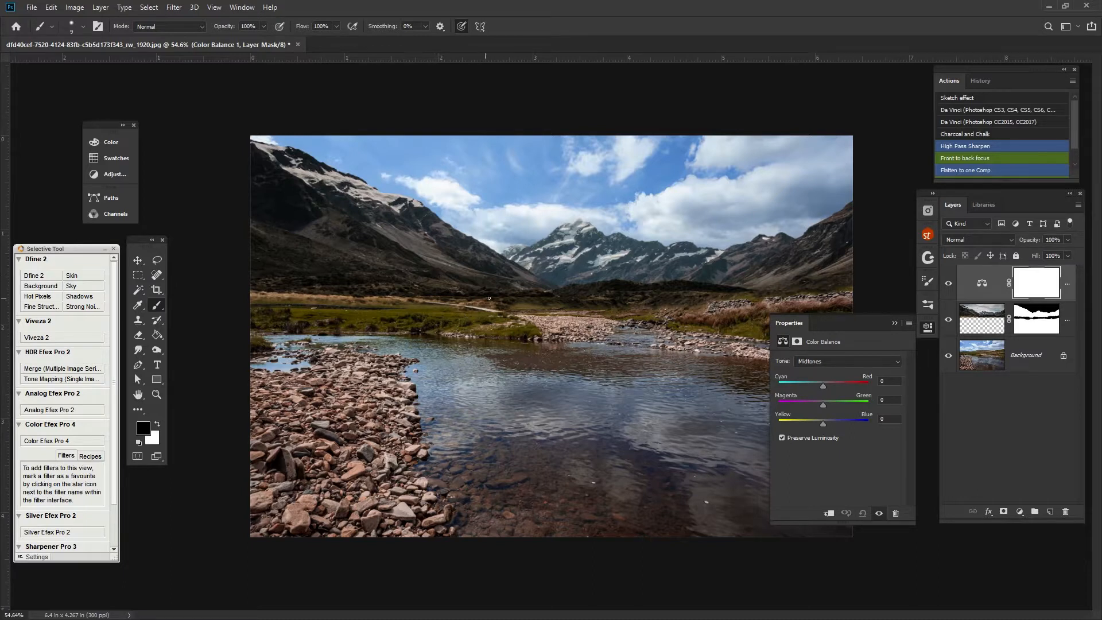
mouse_move(631, 268)
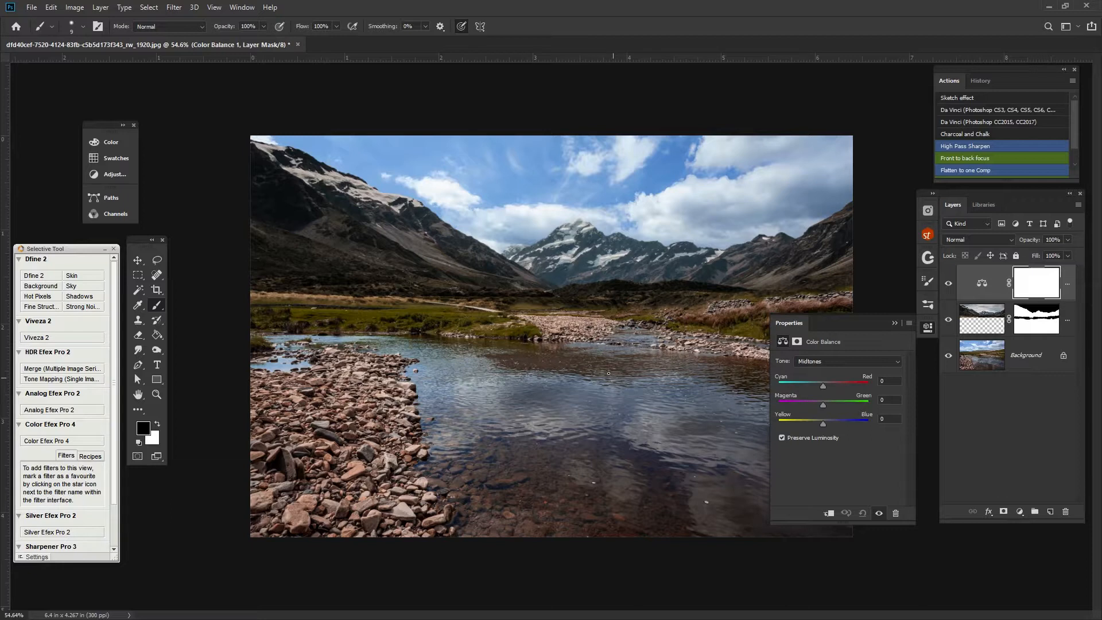
mouse_move(605, 390)
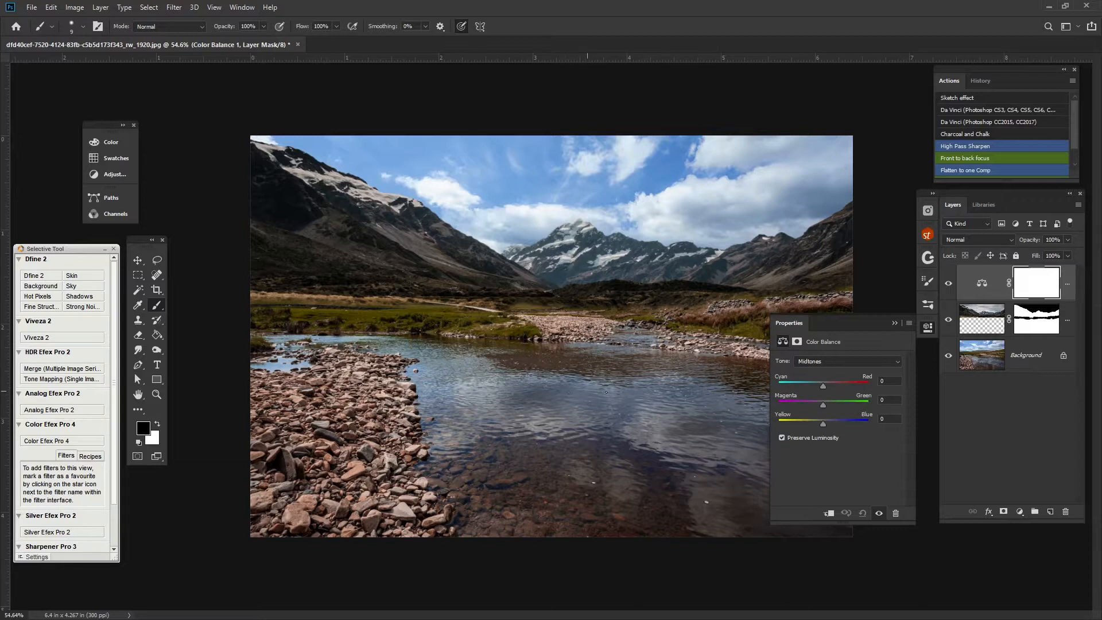
mouse_move(743, 322)
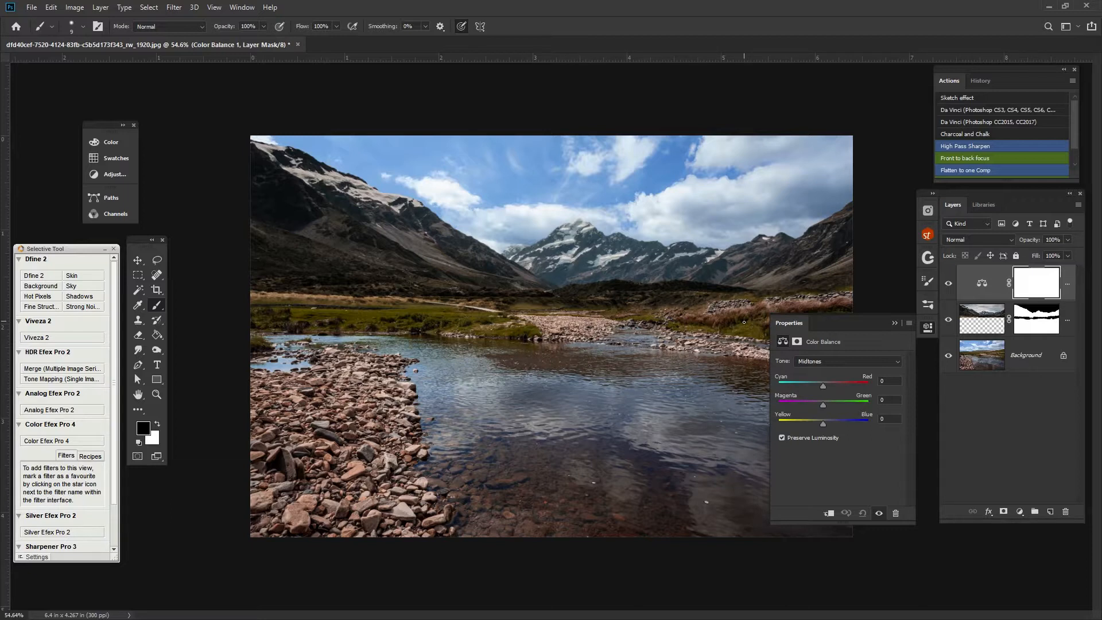
mouse_move(530, 307)
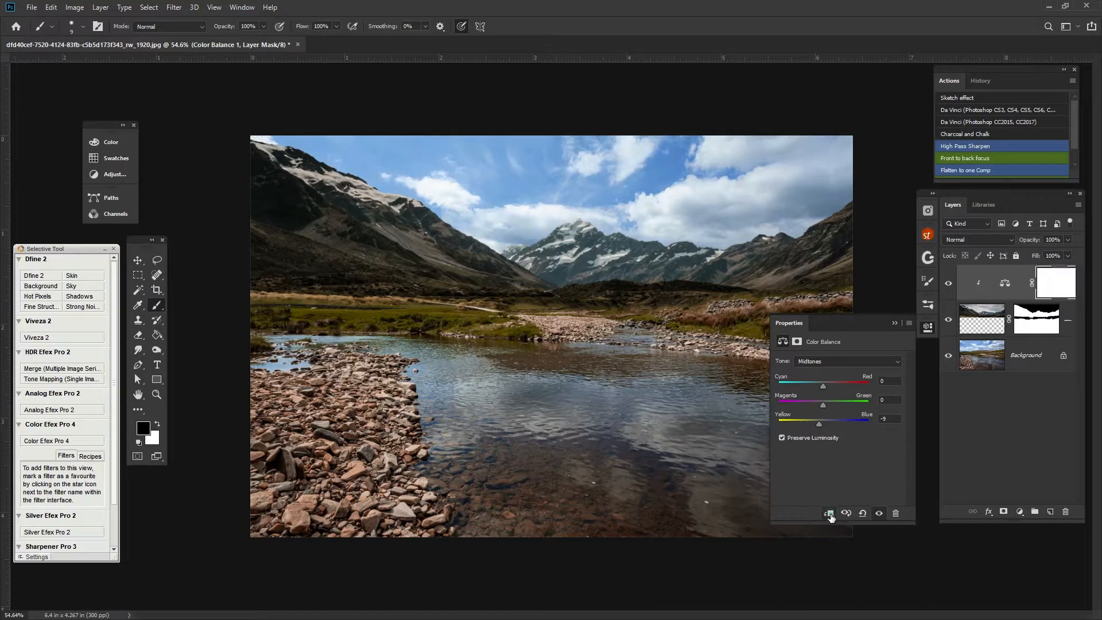
mouse_move(811, 478)
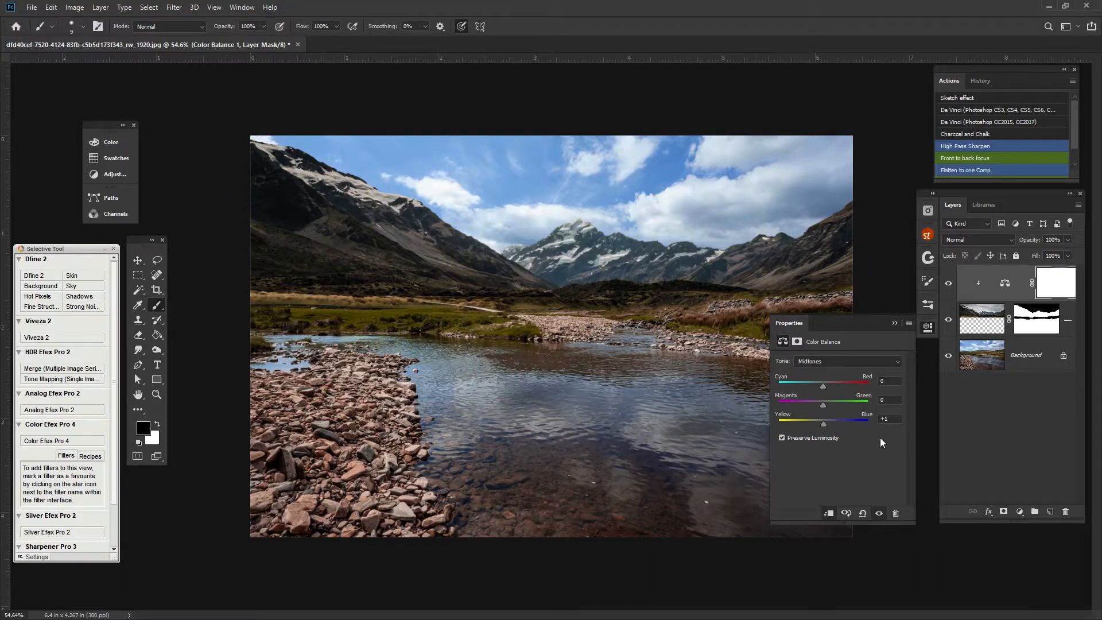
triple_click(888, 418)
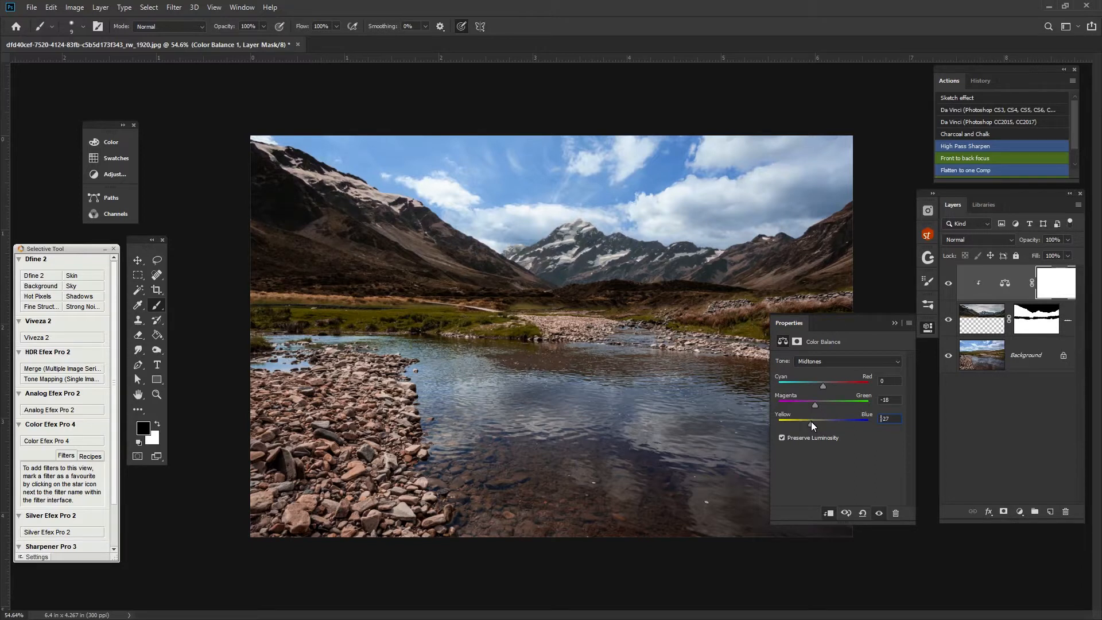
mouse_move(806, 435)
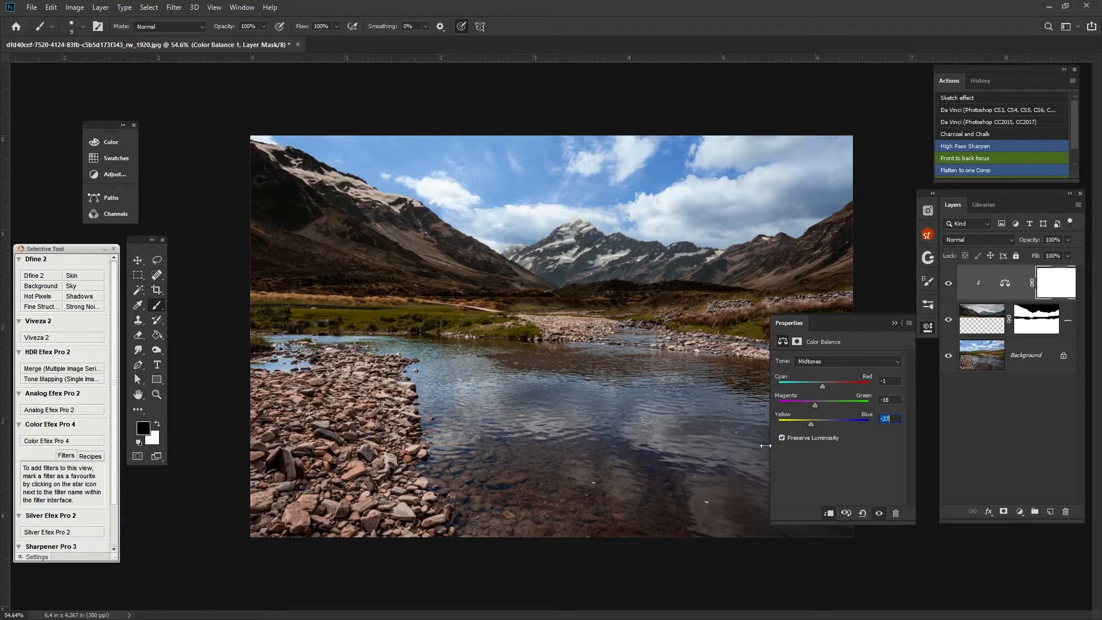
mouse_move(738, 475)
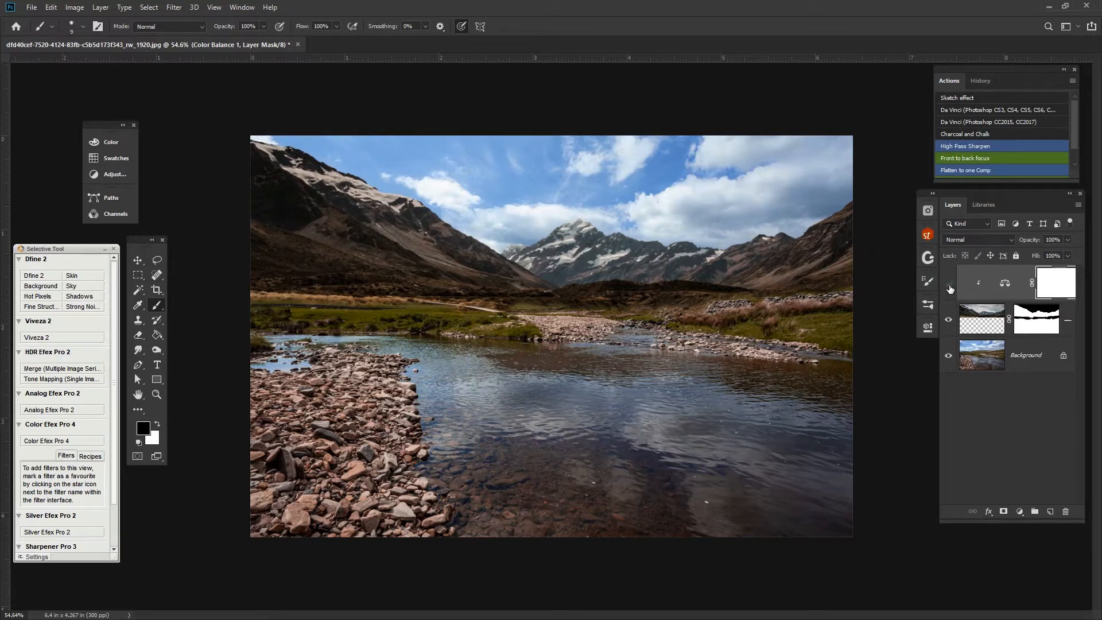
left_click(949, 282)
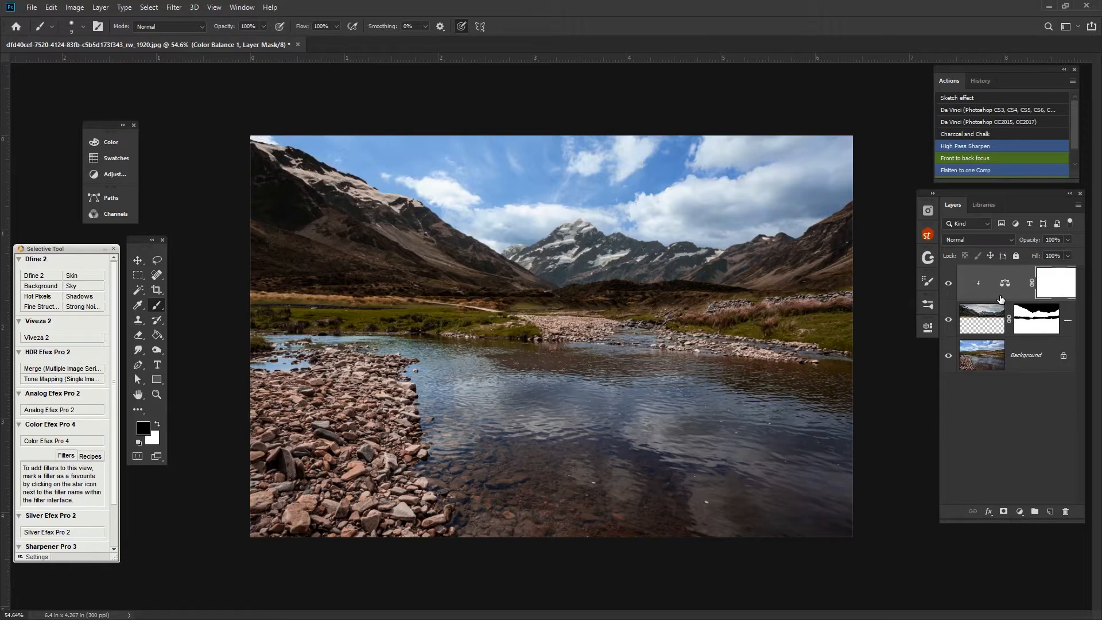
- Add a Levels adjustment above the Color Balance and toggle its visibility to compare
left_click(1020, 511)
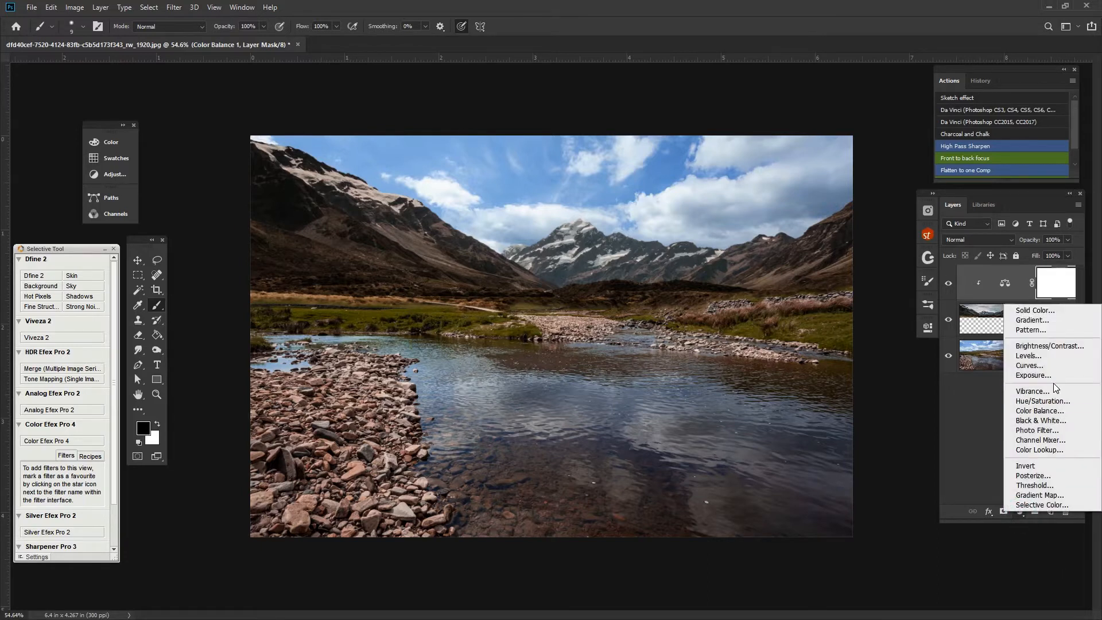
mouse_move(1027, 356)
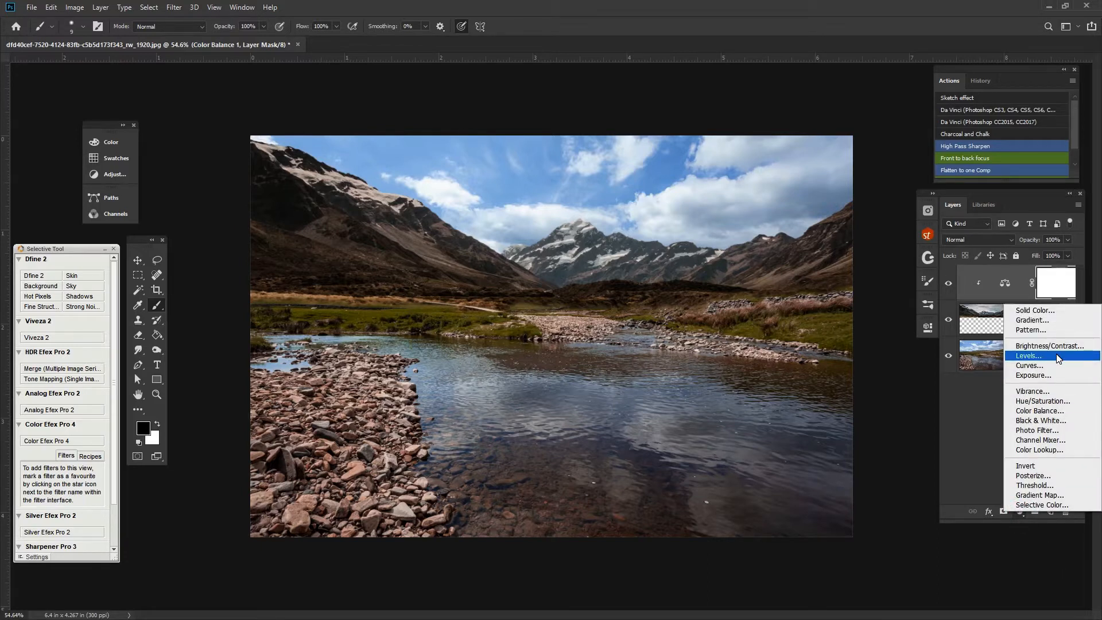
left_click(1026, 355)
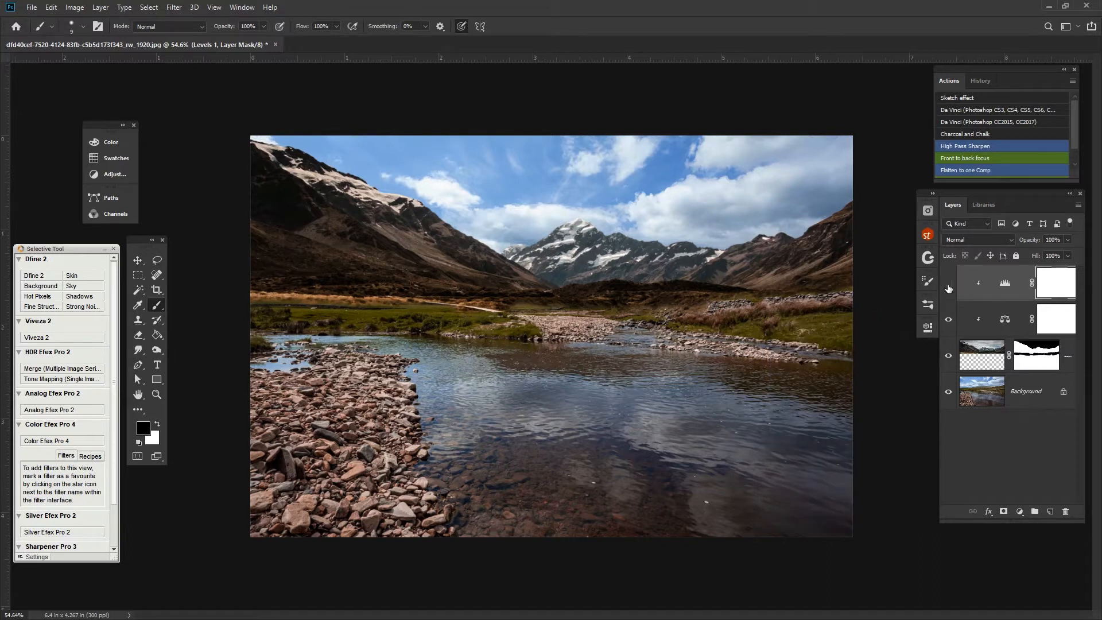
left_click(948, 282)
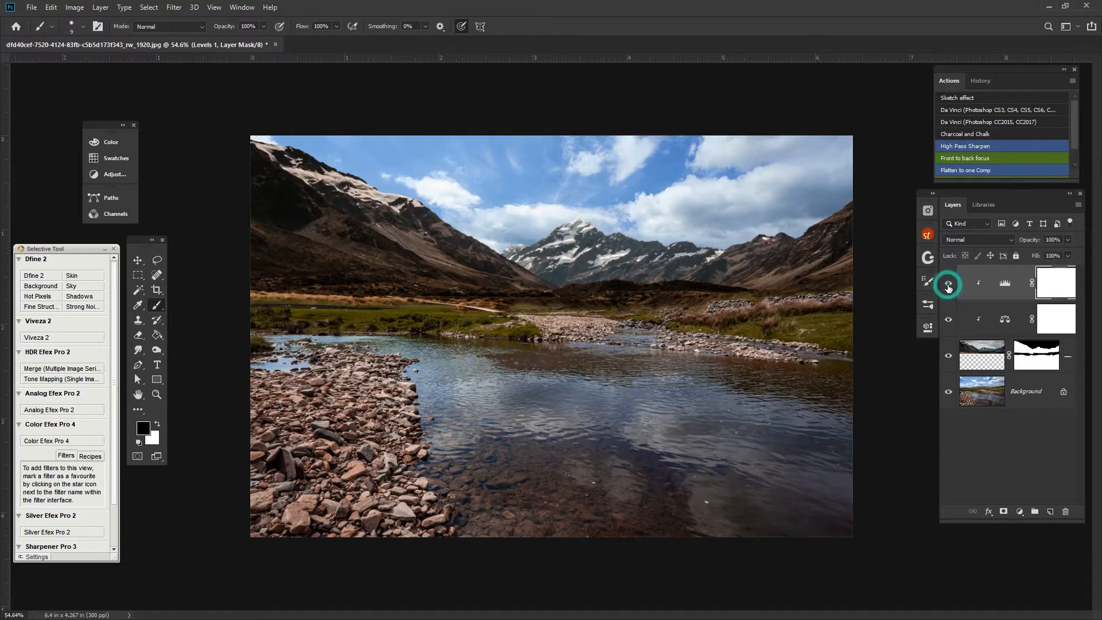
left_click(948, 282)
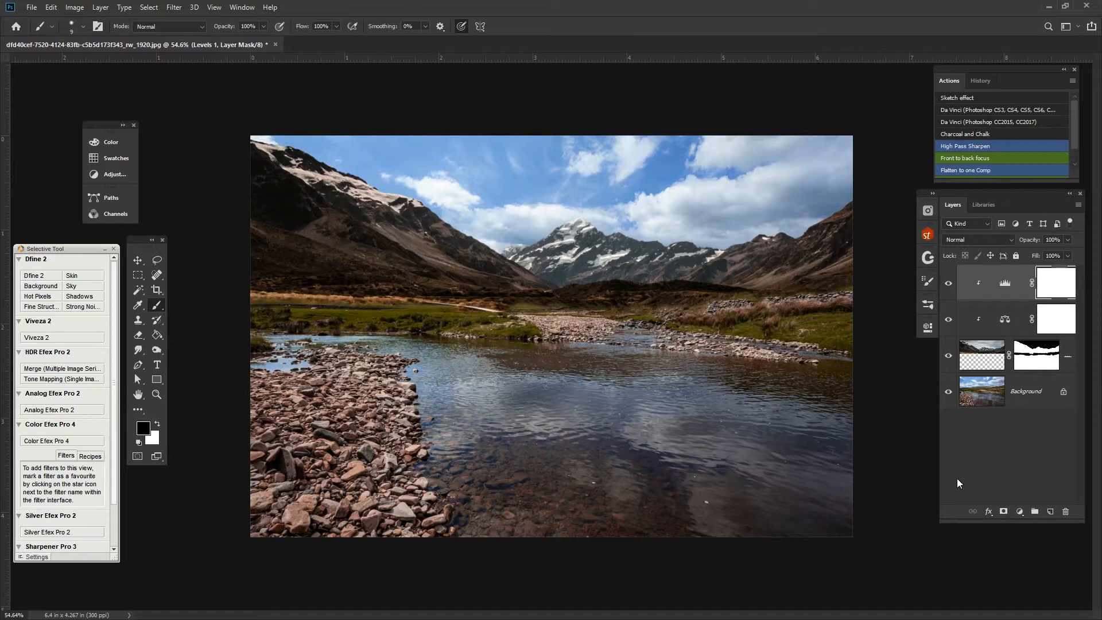
mouse_move(974, 453)
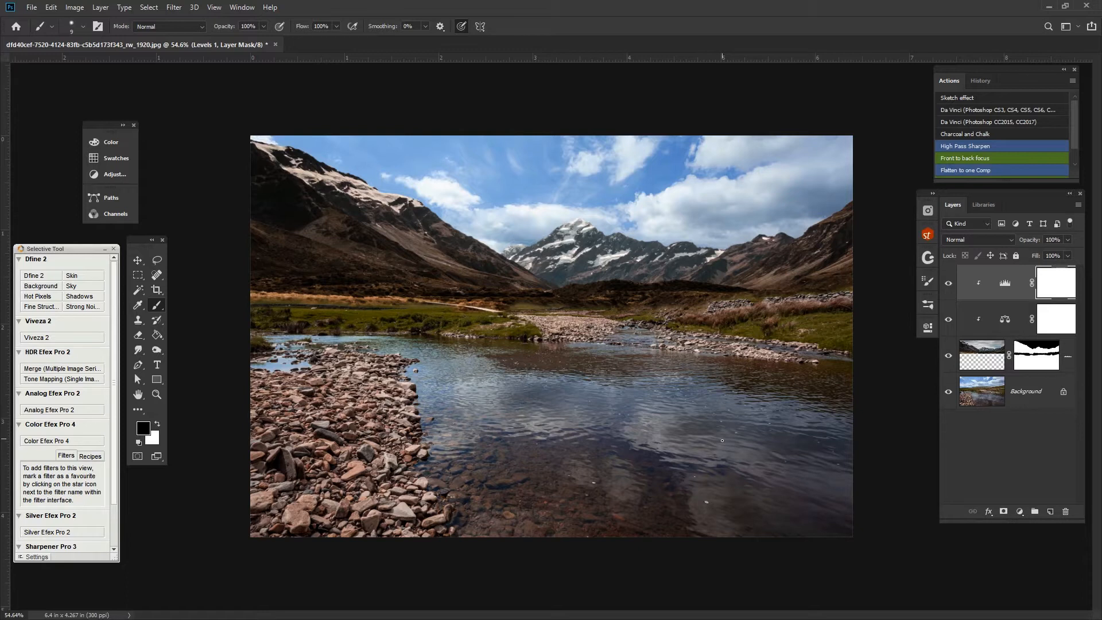
mouse_move(670, 301)
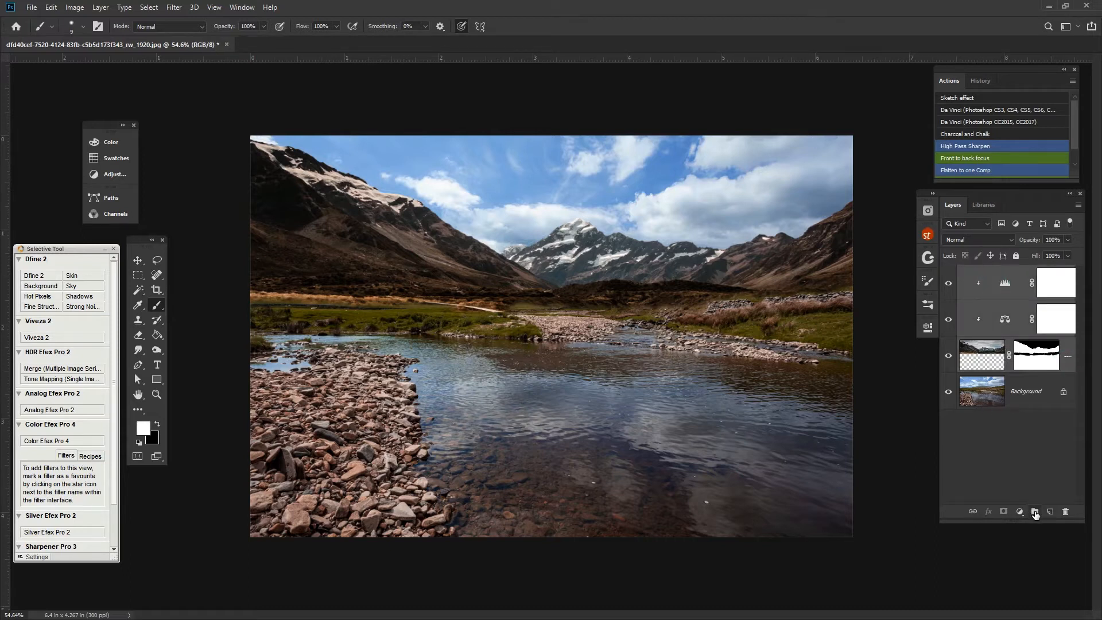
- Put the Mountain, Color Balance and Levels layers in a new group named 'Mountains'
left_click(1034, 511)
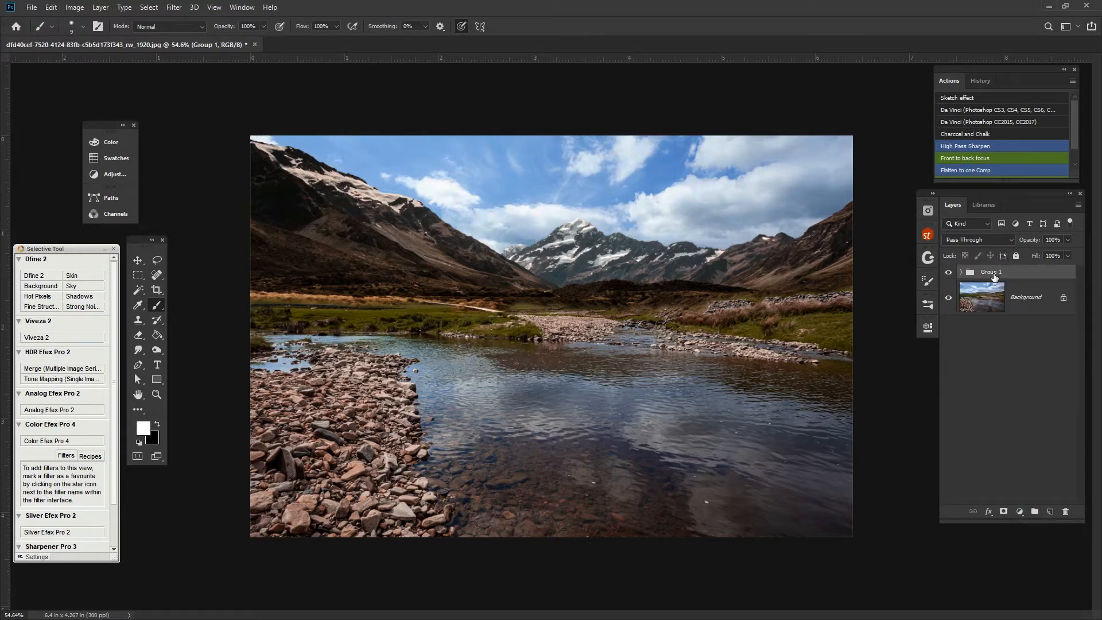
double_click(991, 272)
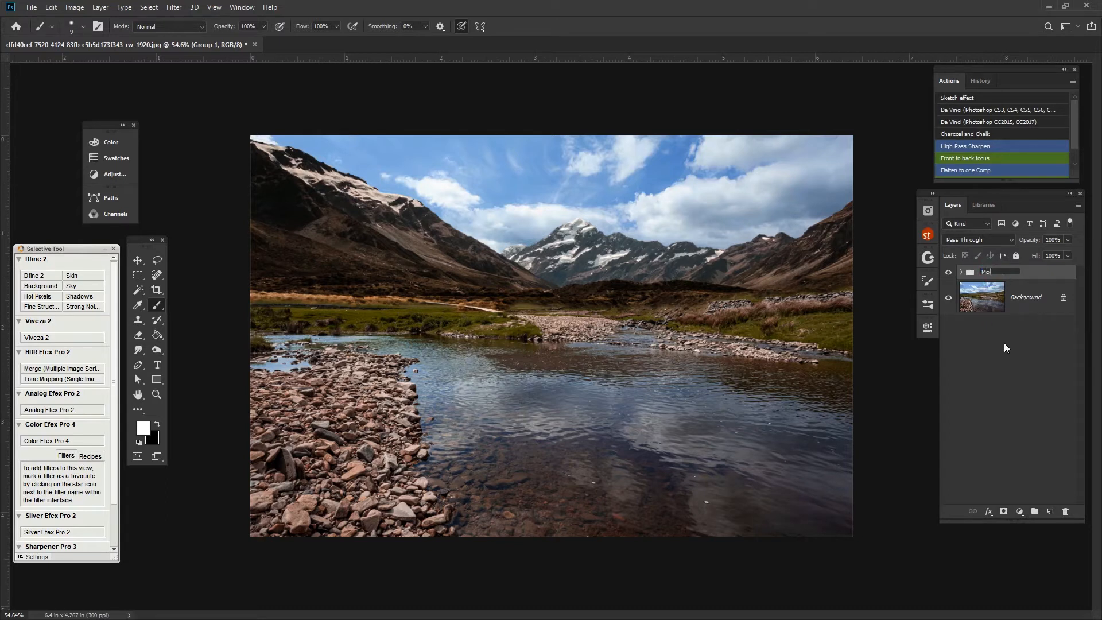
type("Mountains")
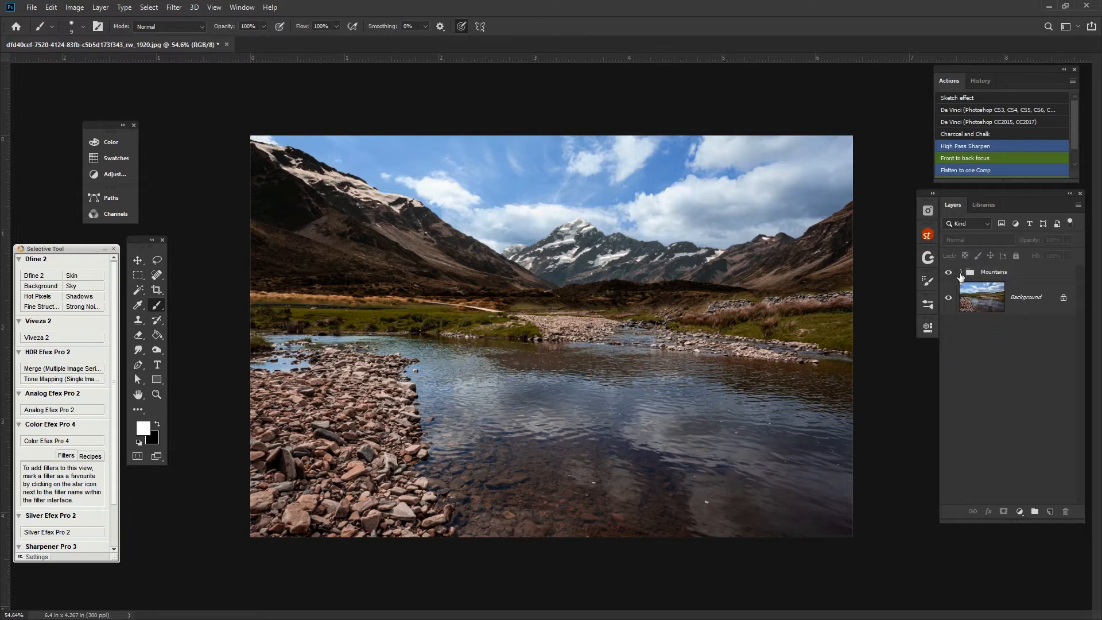
left_click(961, 272)
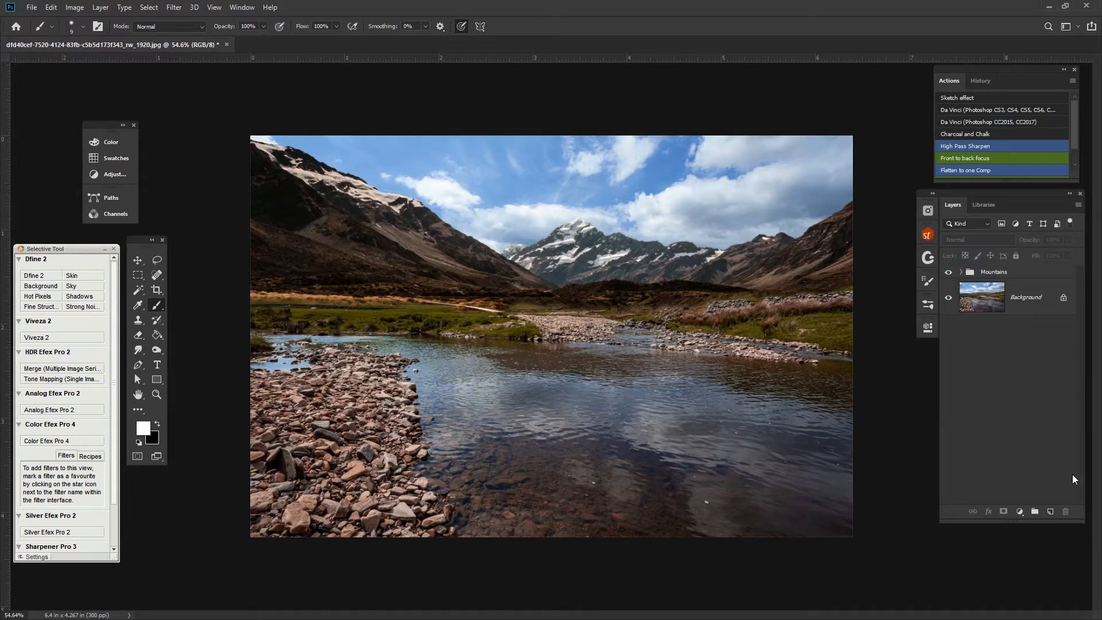
mouse_move(687, 465)
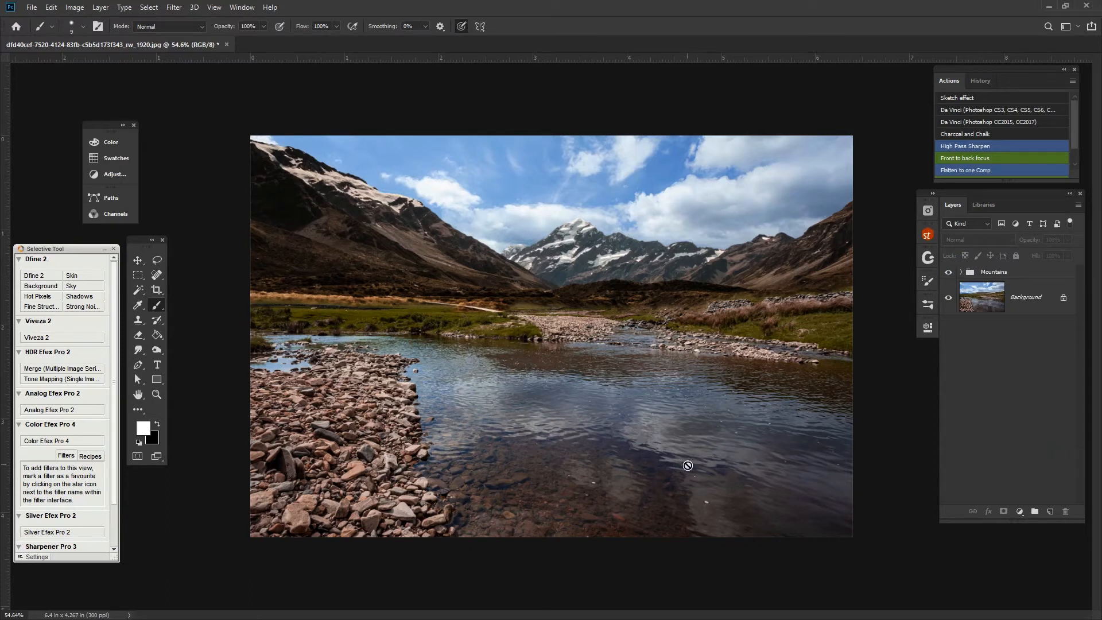
mouse_move(485, 261)
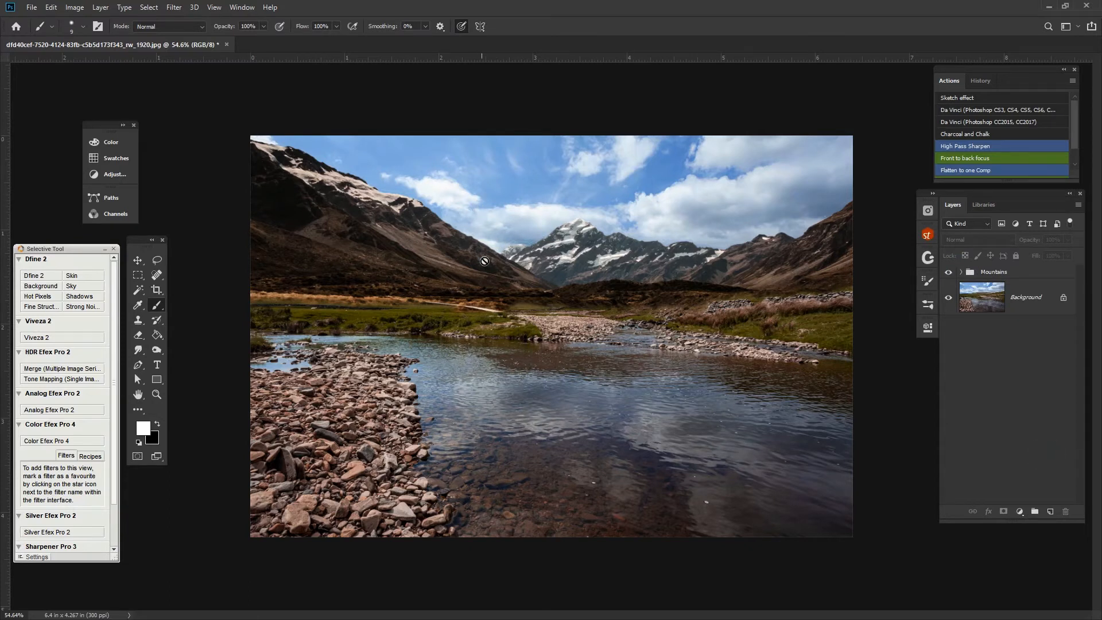
mouse_move(509, 307)
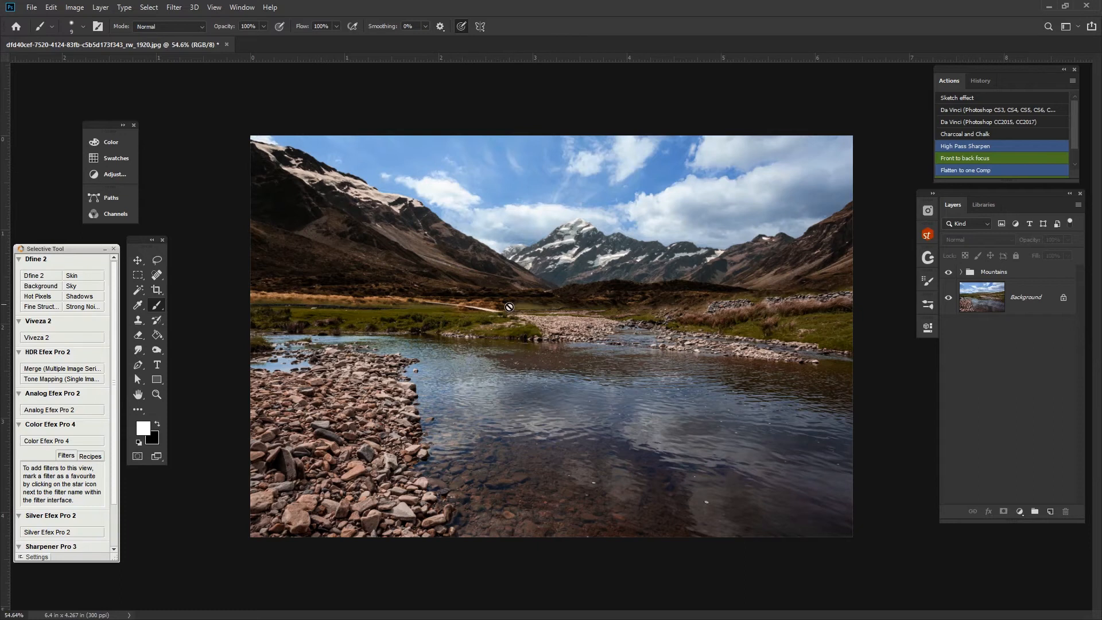
mouse_move(637, 470)
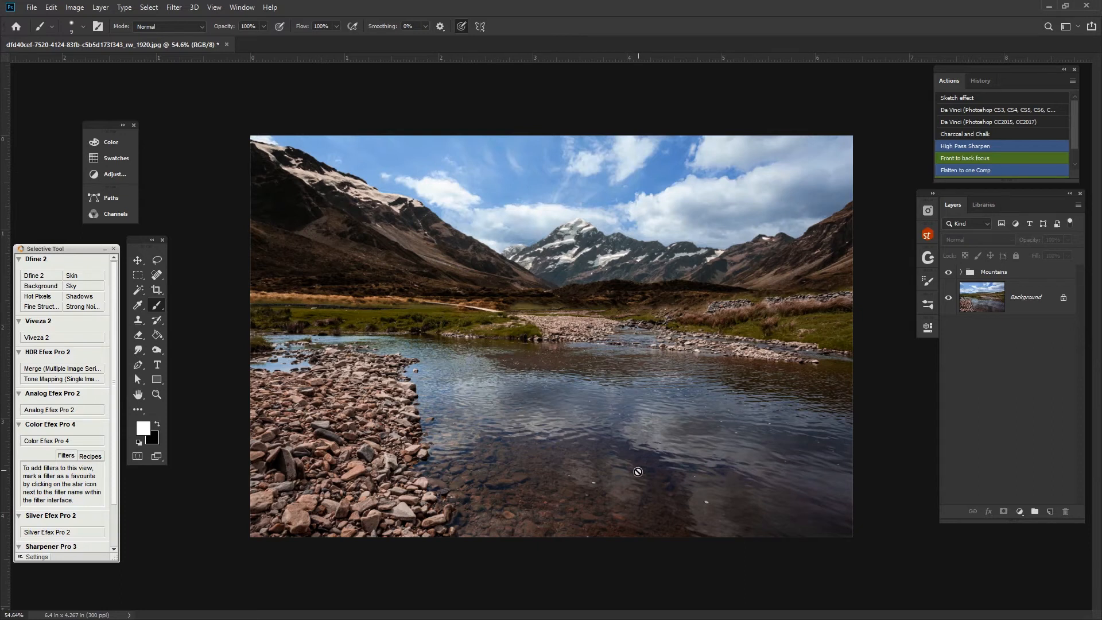
mouse_move(731, 439)
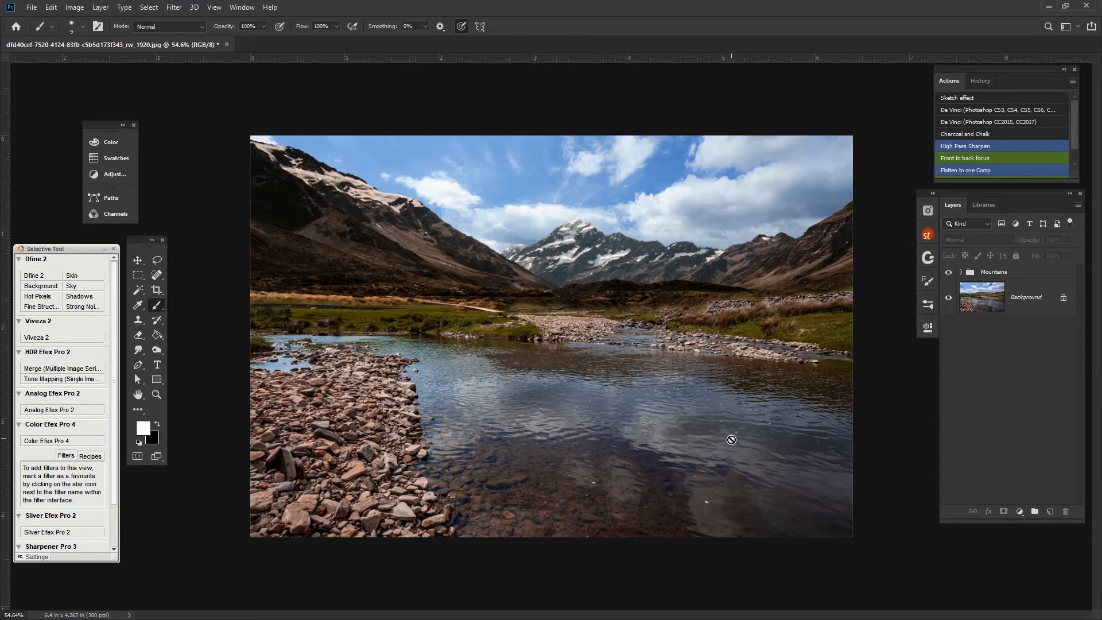
mouse_move(890, 442)
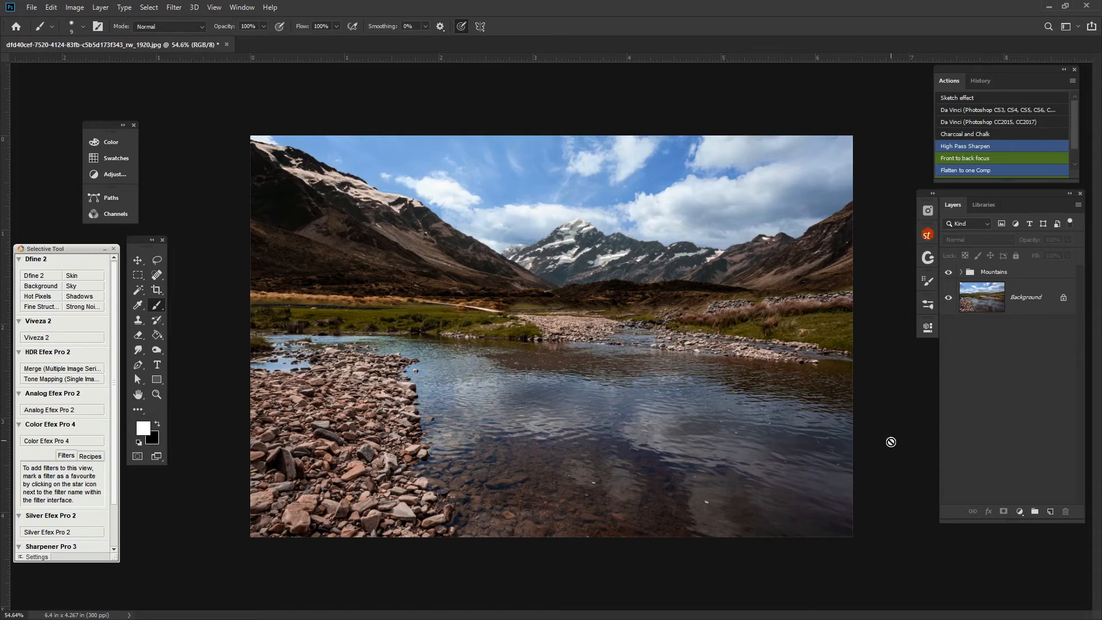